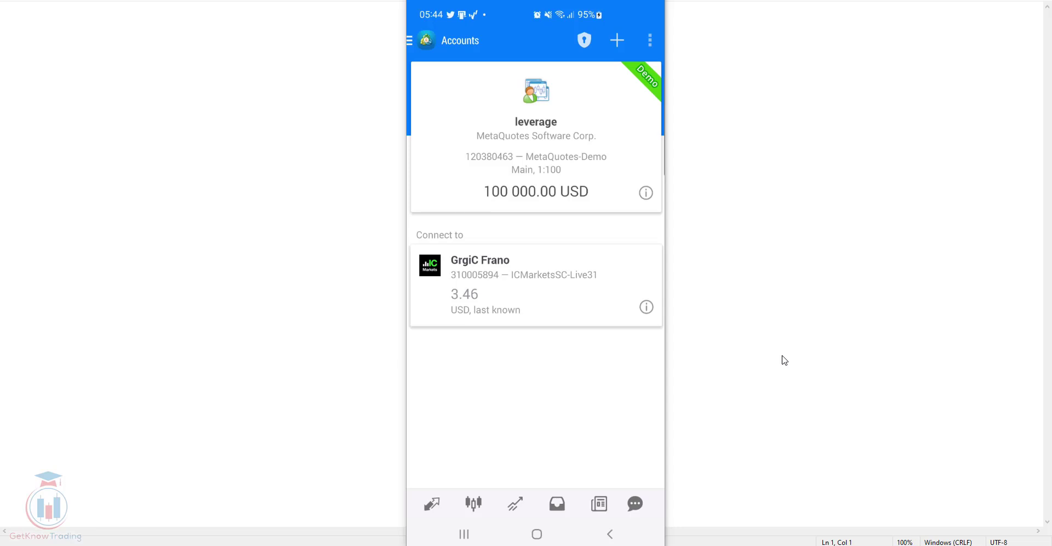
pyautogui.moveTo(783, 357)
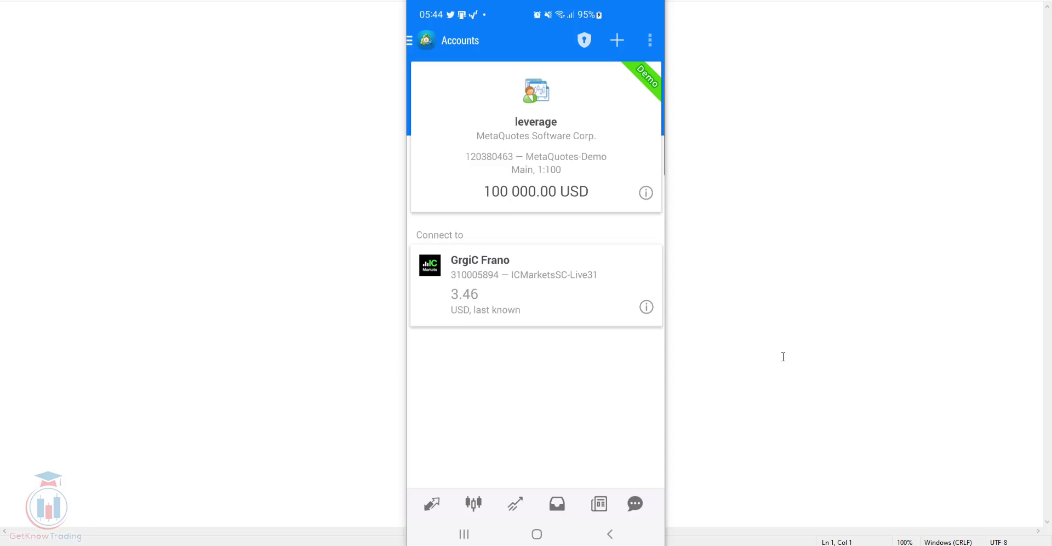
pyautogui.moveTo(569, 390)
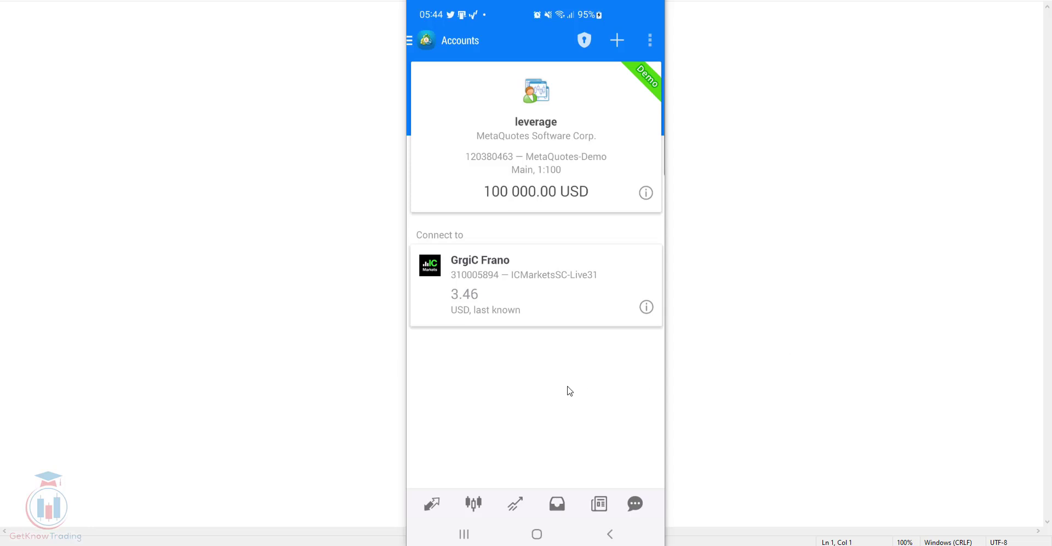
pyautogui.moveTo(583, 409)
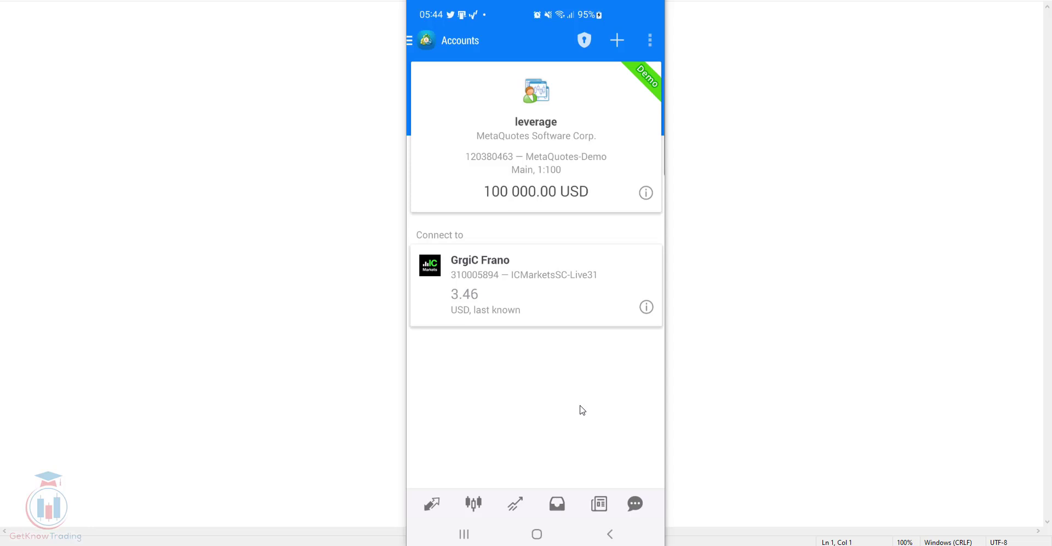
pyautogui.moveTo(504, 104)
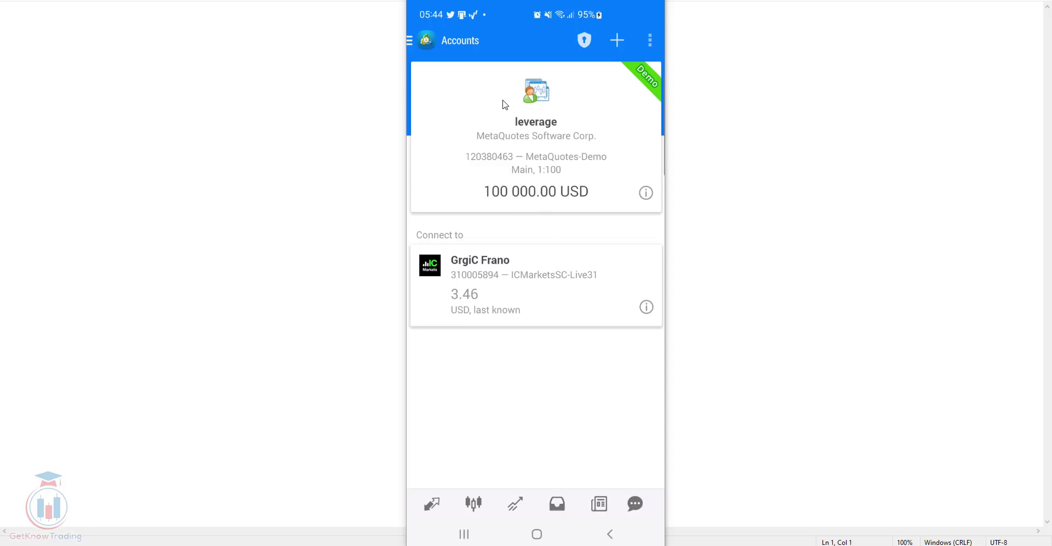
pyautogui.moveTo(410, 40)
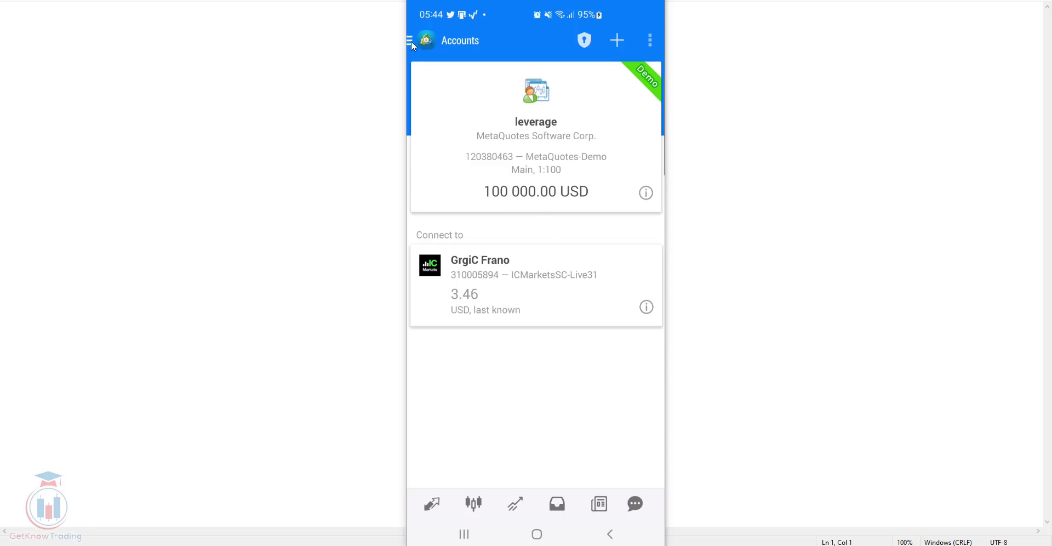
# Reach the Quotes list from the side drawer and bring up the AUDUSD actions
pyautogui.click(423, 40)
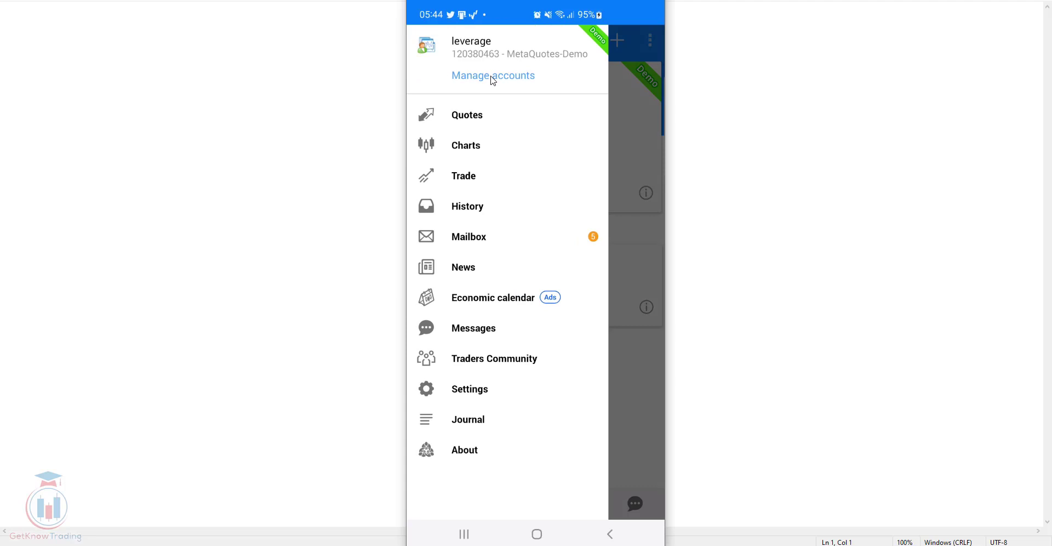
pyautogui.click(493, 75)
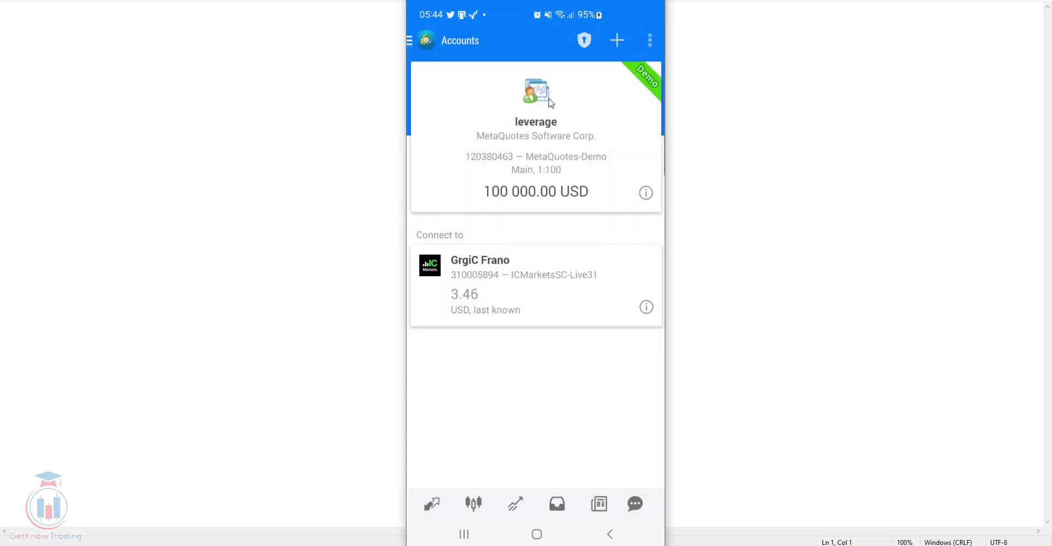
pyautogui.moveTo(588, 135)
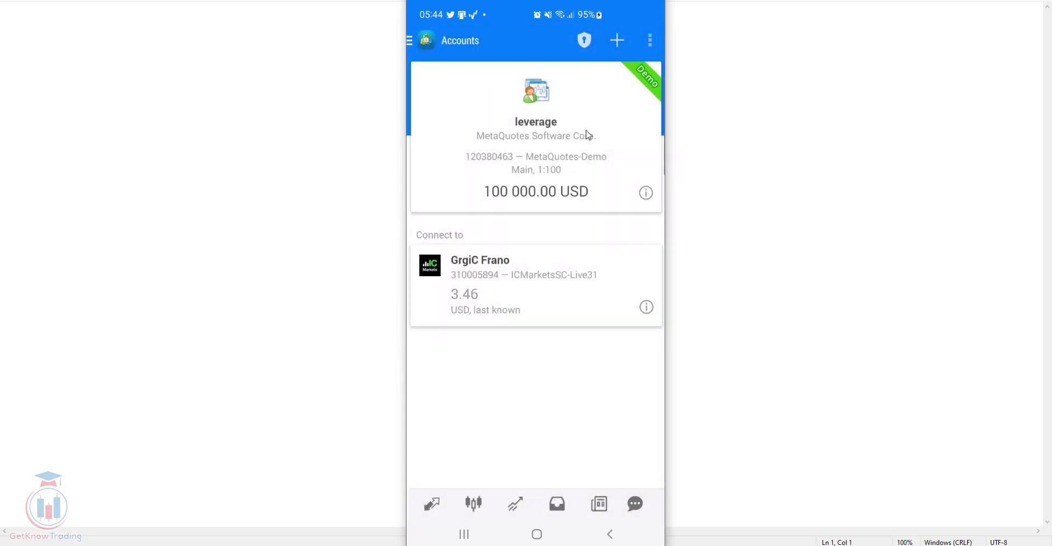
pyautogui.moveTo(568, 130)
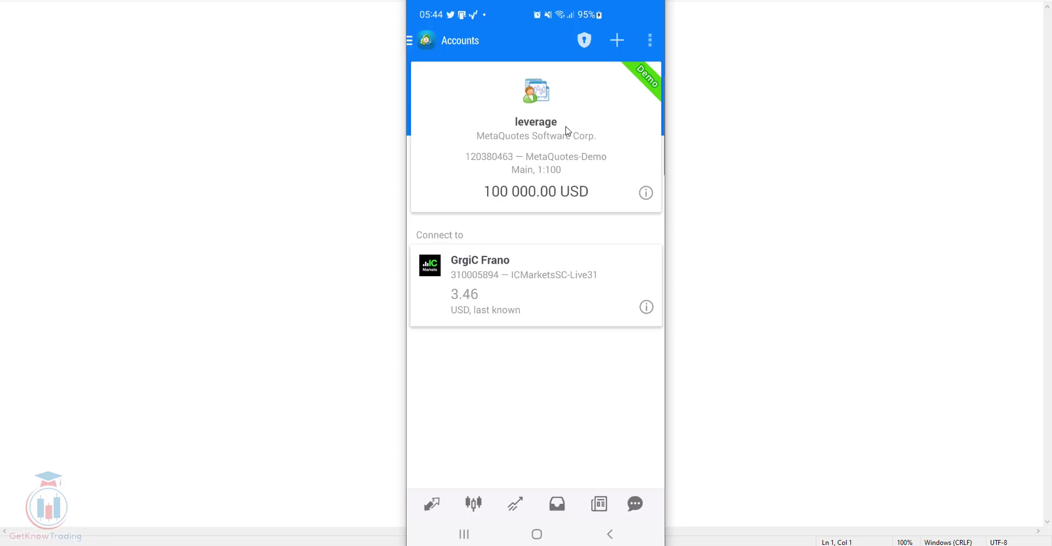
pyautogui.moveTo(462, 134)
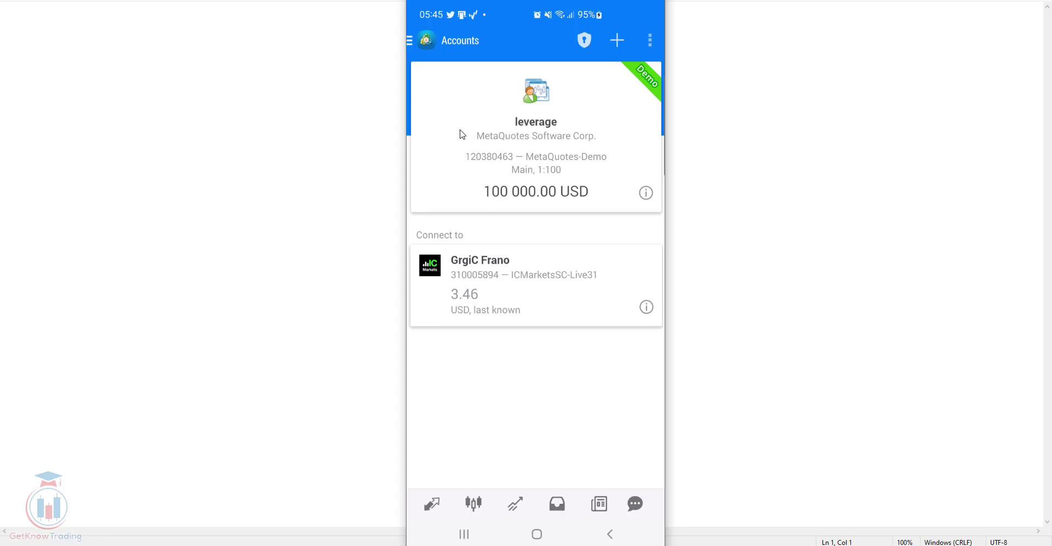
pyautogui.moveTo(579, 133)
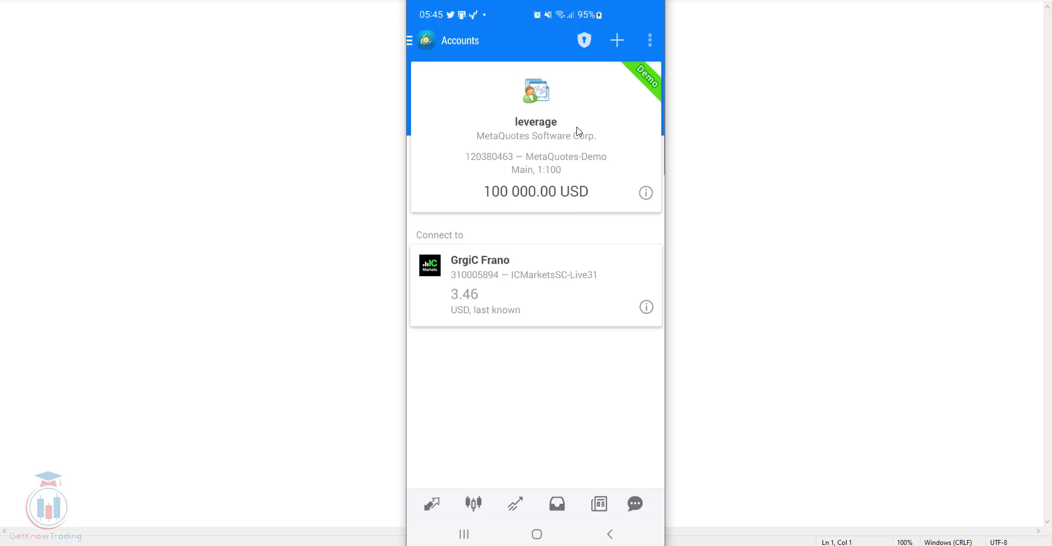
pyautogui.moveTo(574, 122)
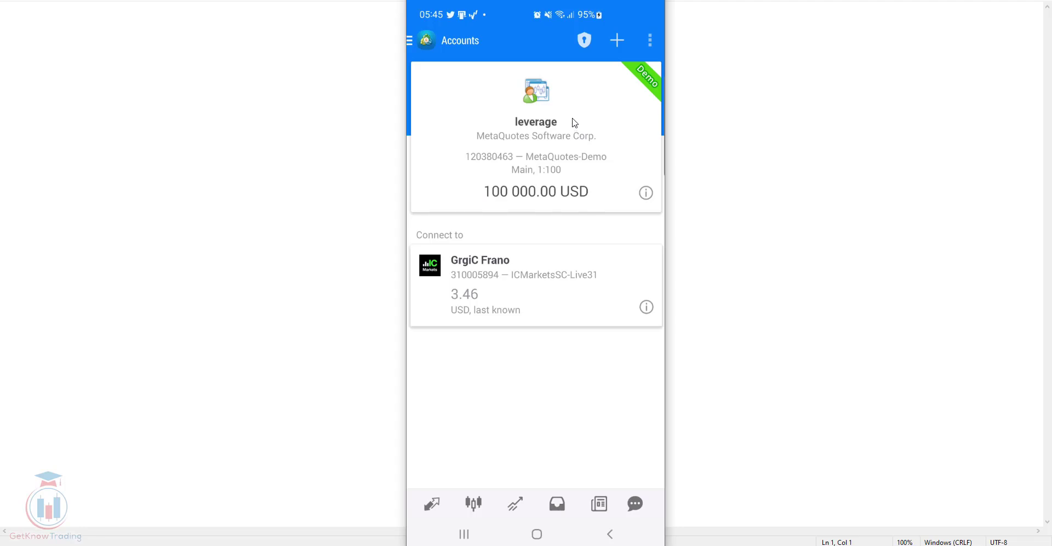
pyautogui.moveTo(412, 48)
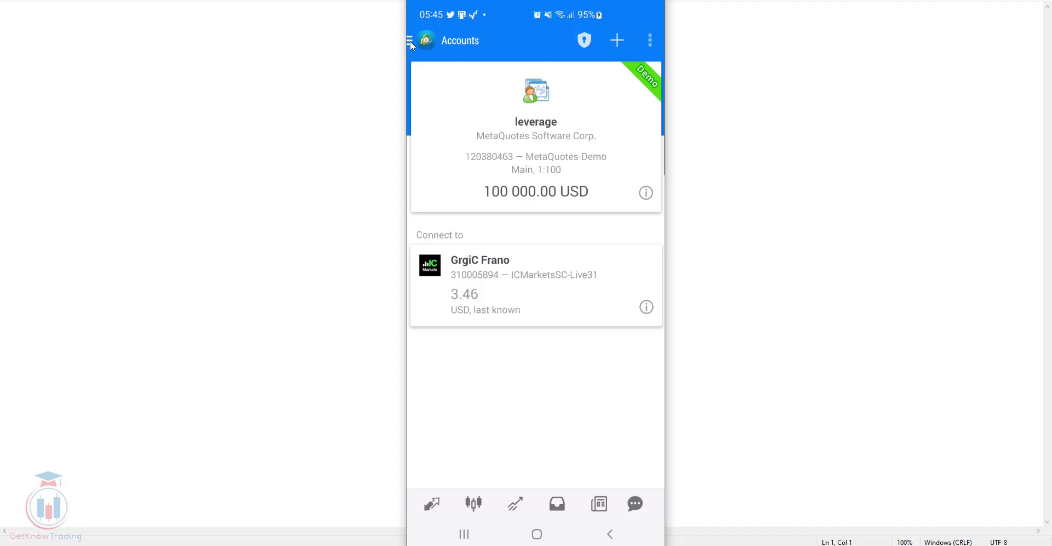
pyautogui.moveTo(403, 47)
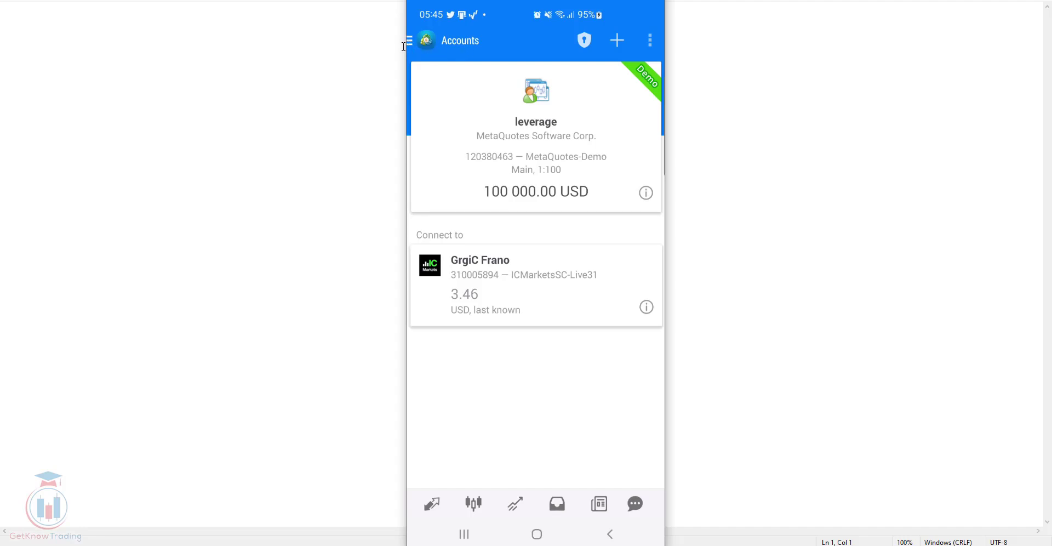
pyautogui.click(408, 41)
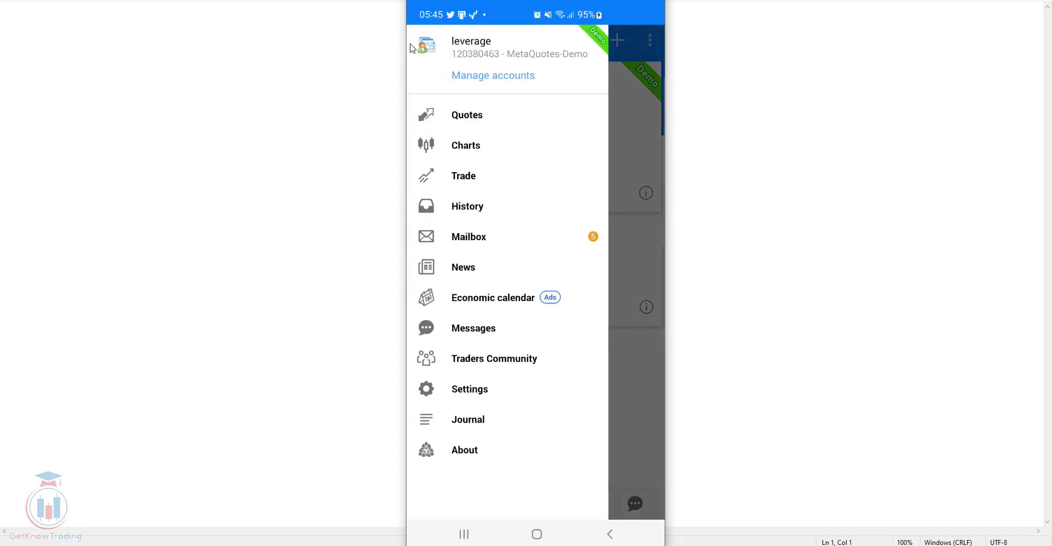
pyautogui.moveTo(476, 120)
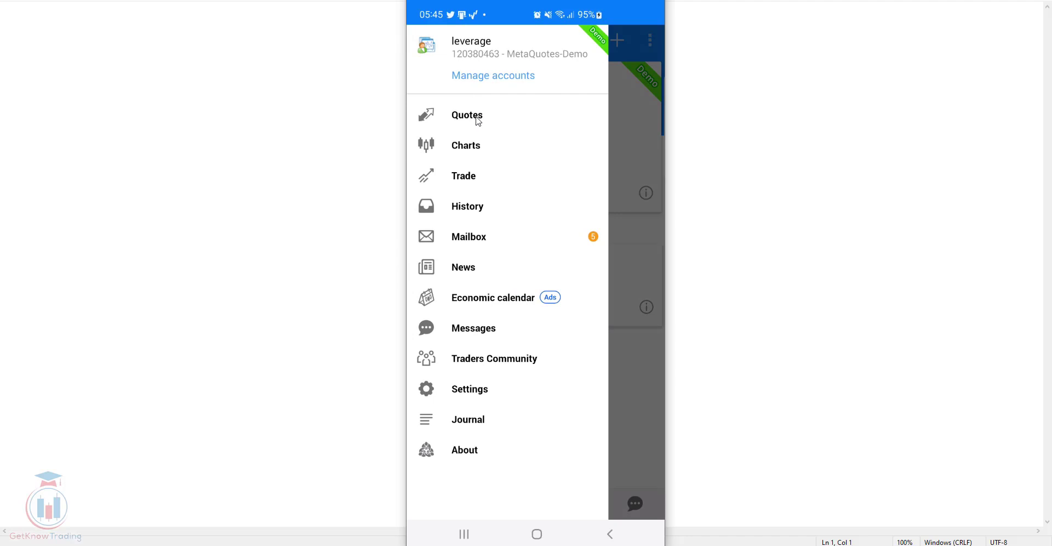
pyautogui.click(466, 115)
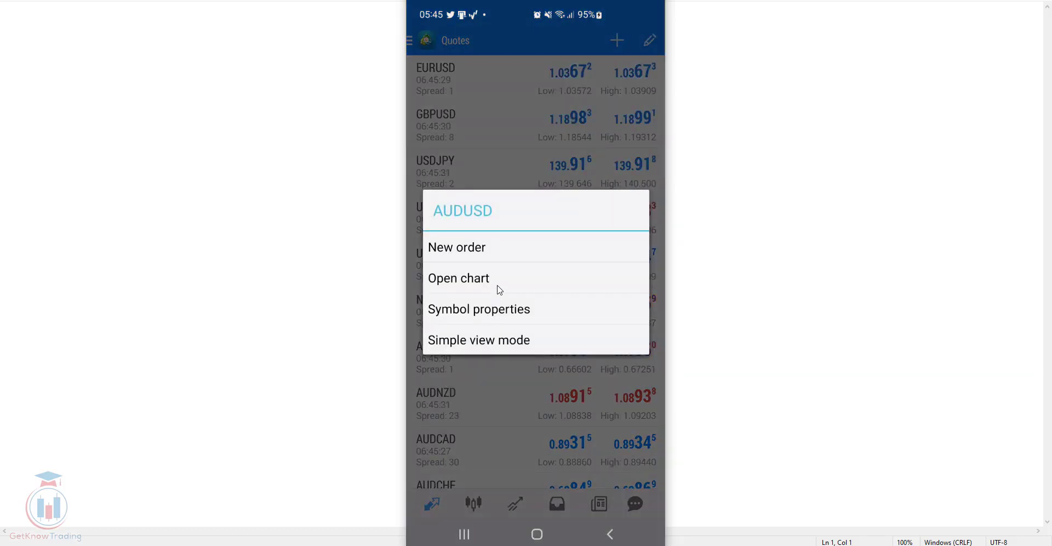
pyautogui.moveTo(499, 251)
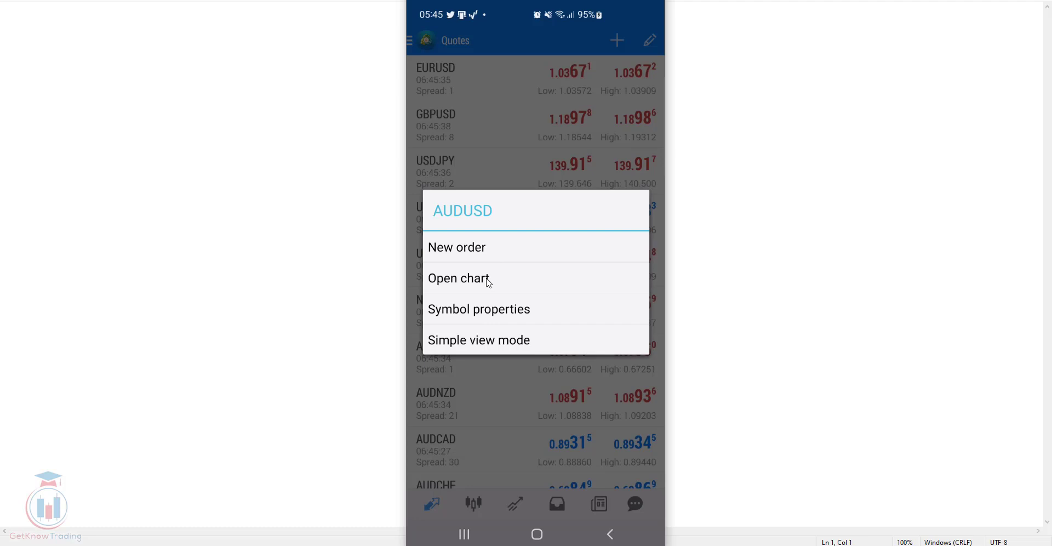
# Display the AUDUSD D1 candlestick chart, late September to mid November 2022
pyautogui.click(459, 278)
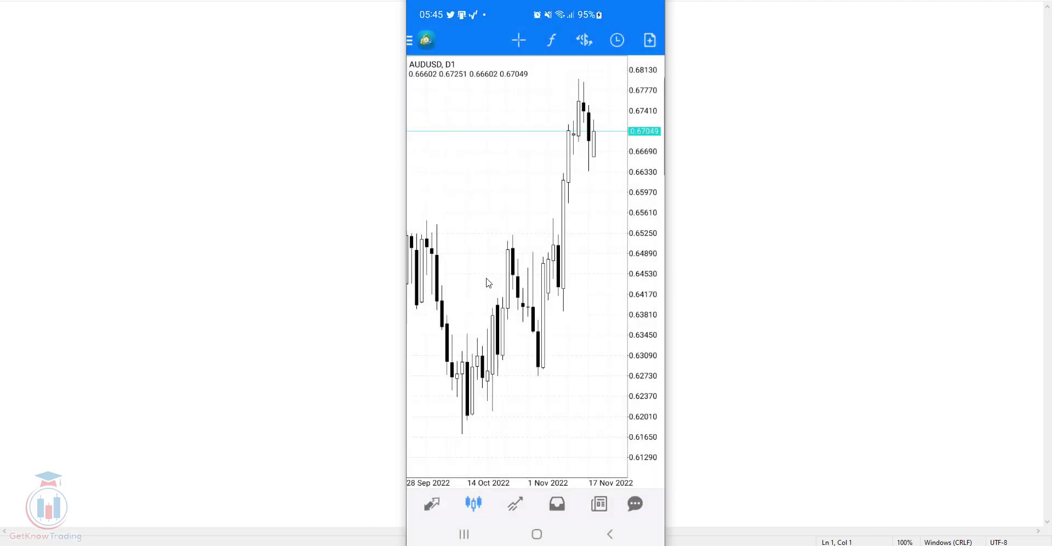
pyautogui.moveTo(486, 279)
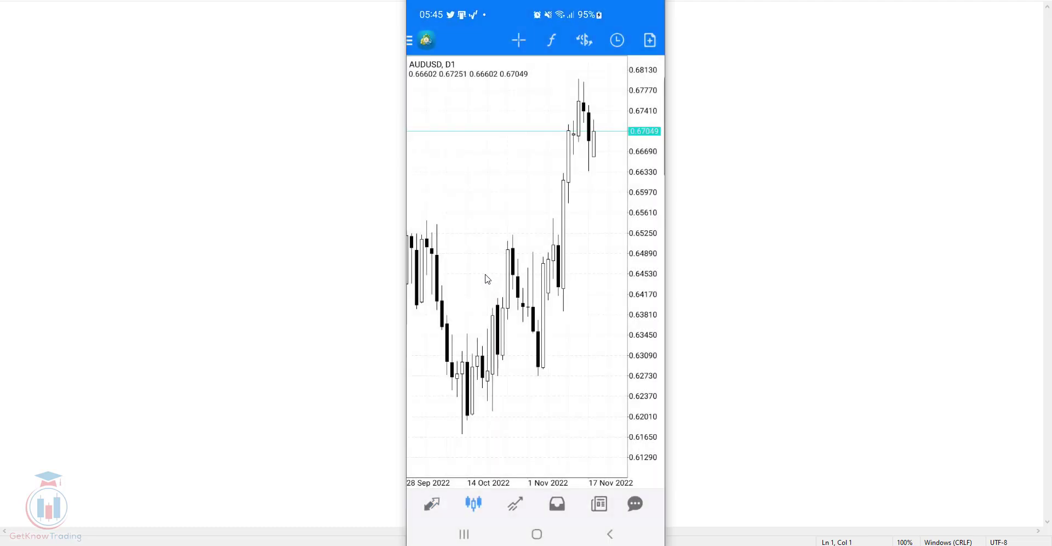
pyautogui.moveTo(448, 109)
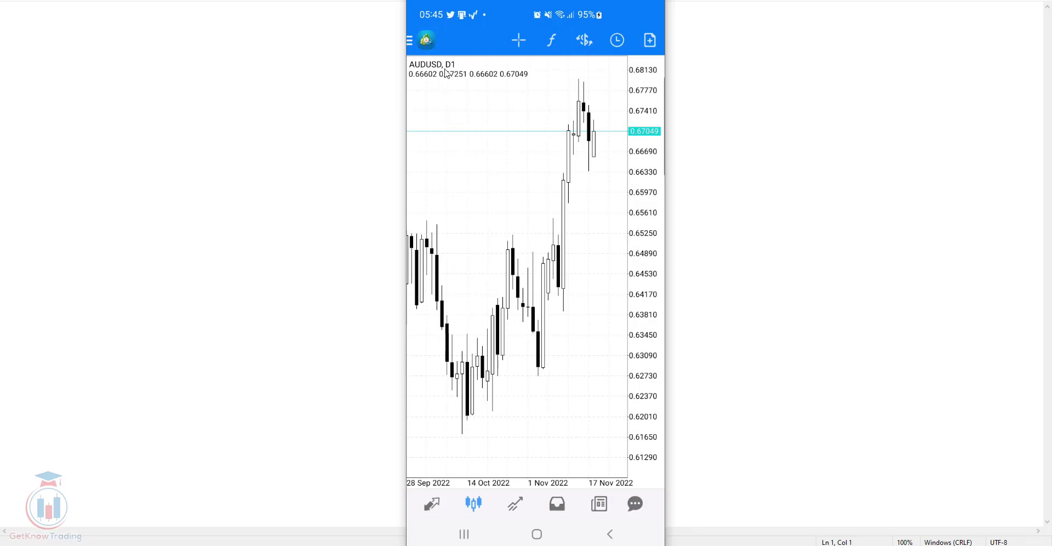
pyautogui.moveTo(492, 217)
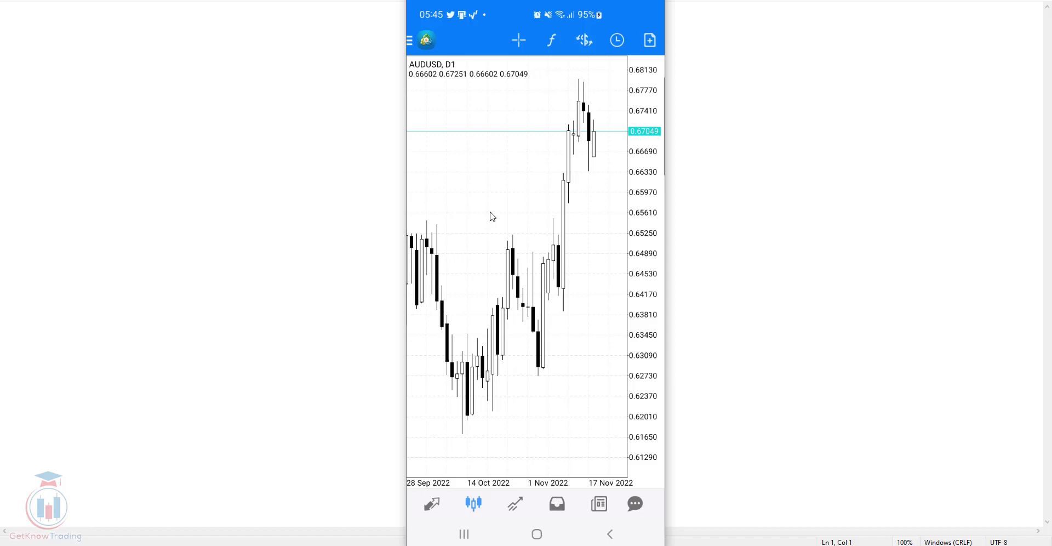
pyautogui.moveTo(537, 335)
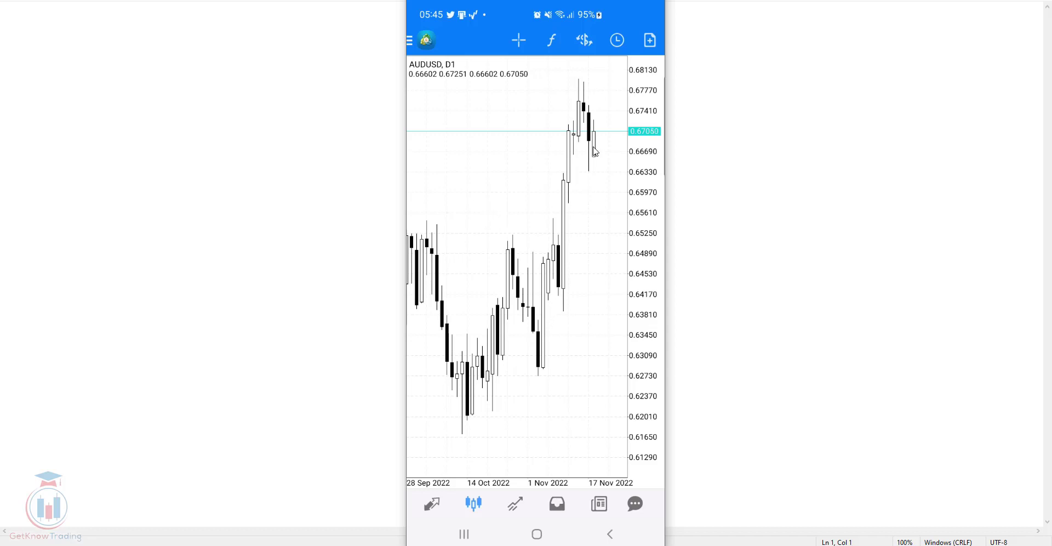
pyautogui.moveTo(604, 144)
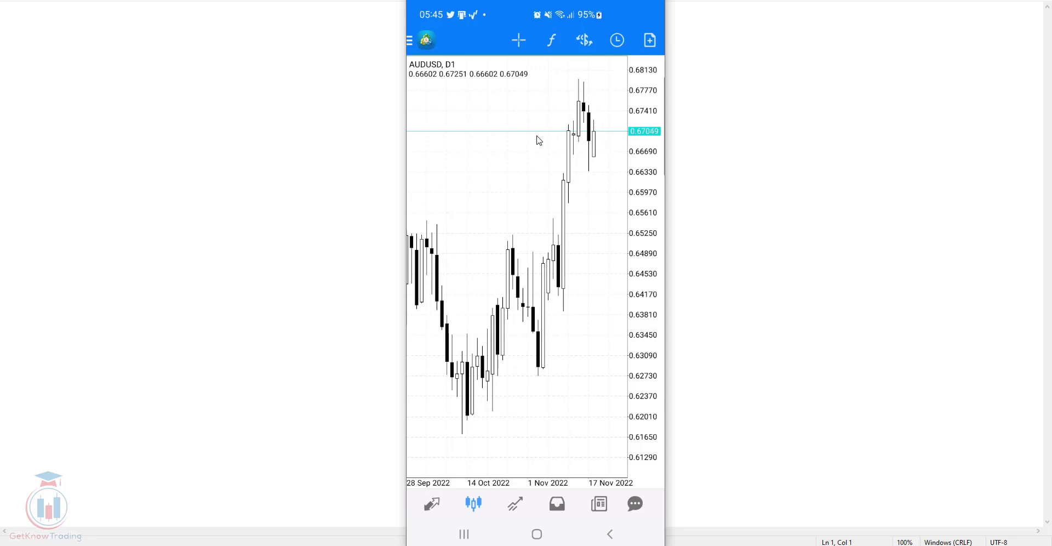
pyautogui.moveTo(513, 197)
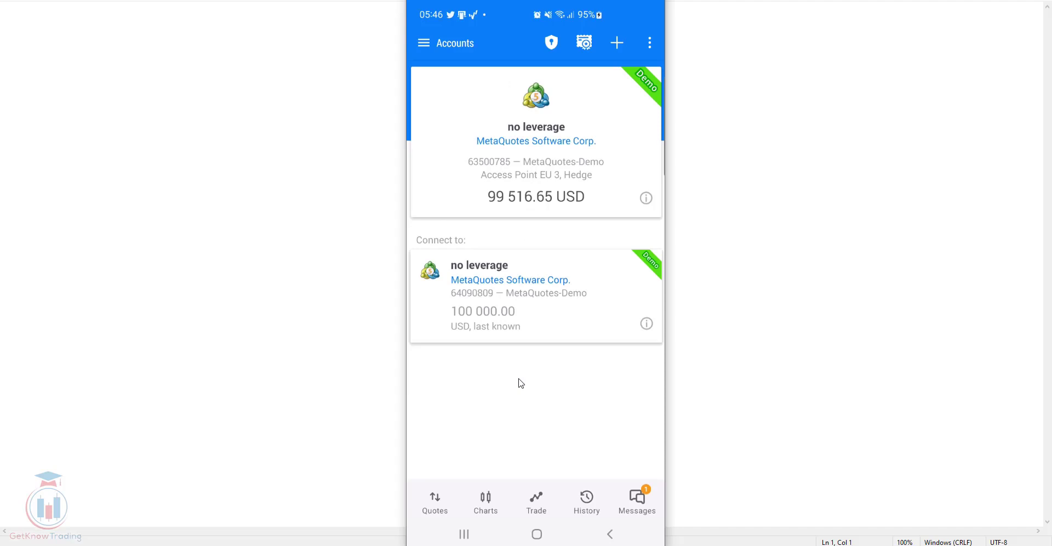
pyautogui.moveTo(577, 379)
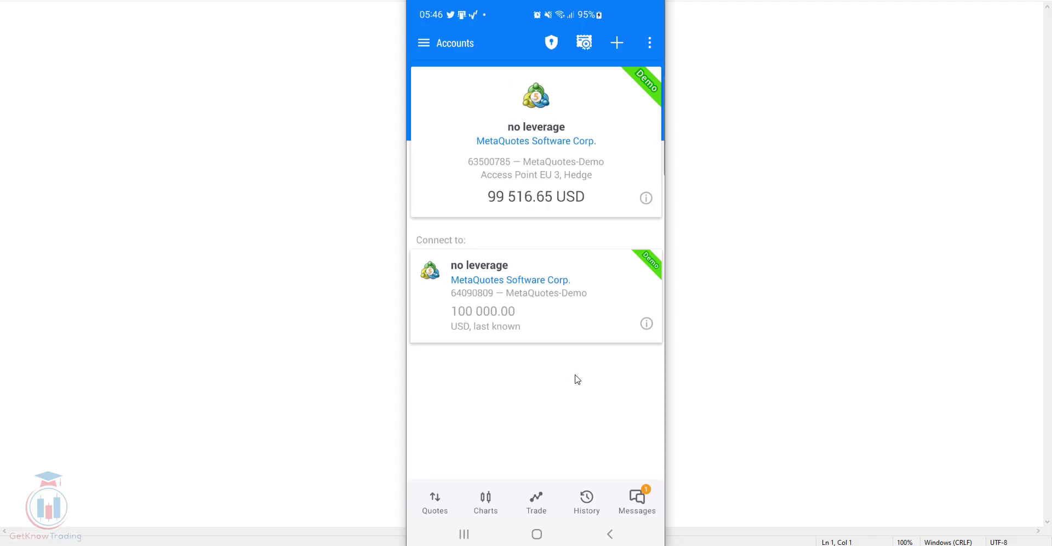
pyautogui.moveTo(580, 377)
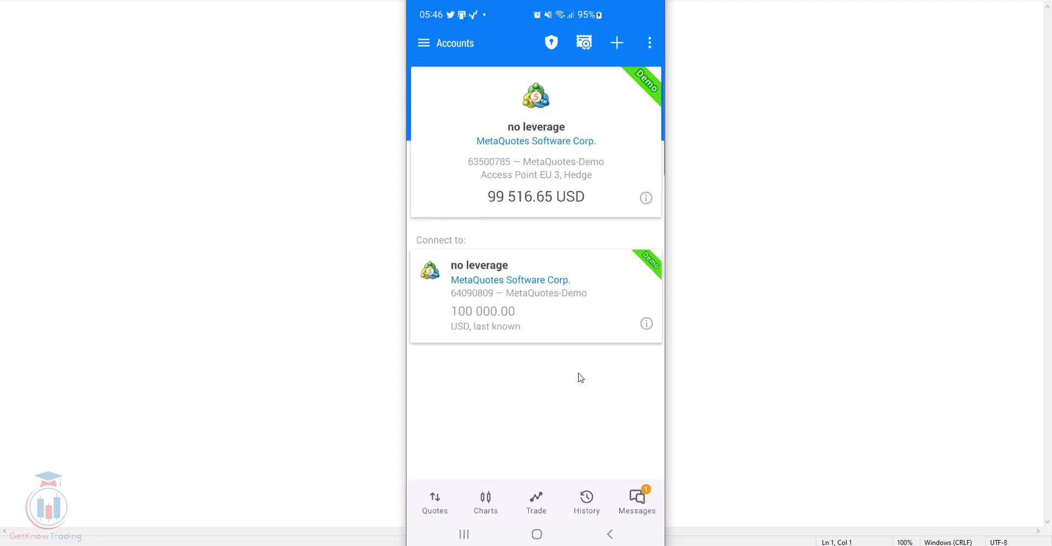
pyautogui.moveTo(463, 133)
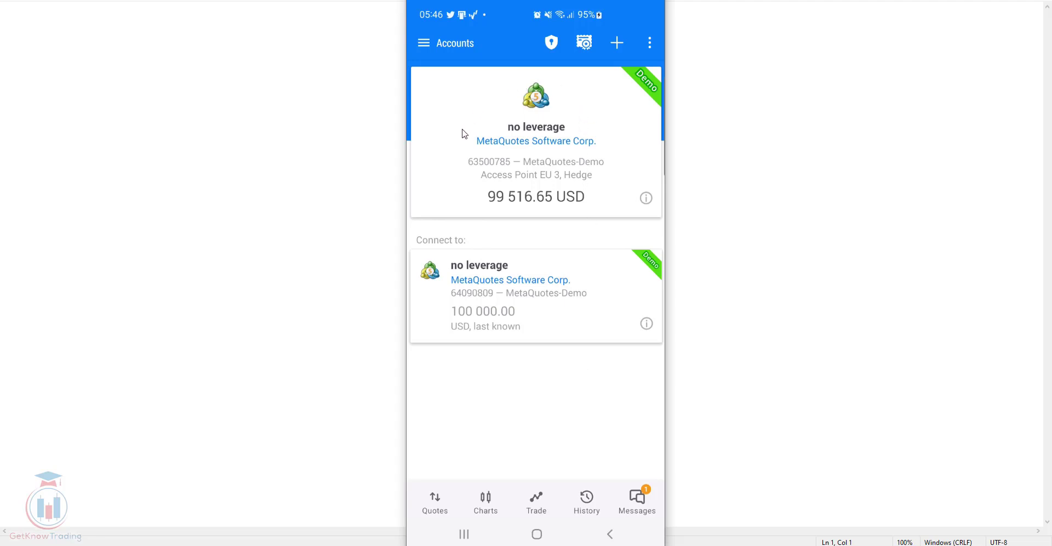
pyautogui.moveTo(470, 157)
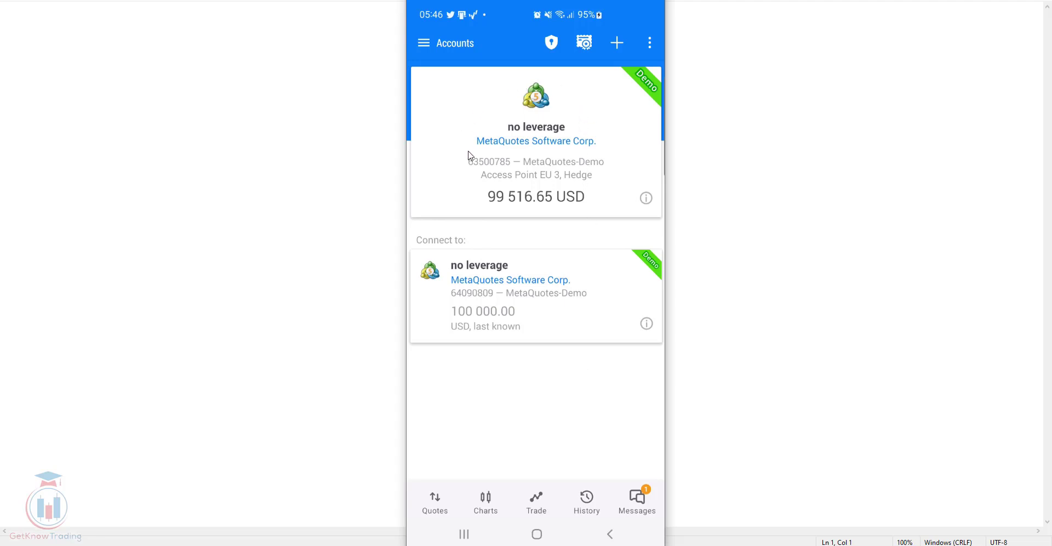
pyautogui.moveTo(470, 143)
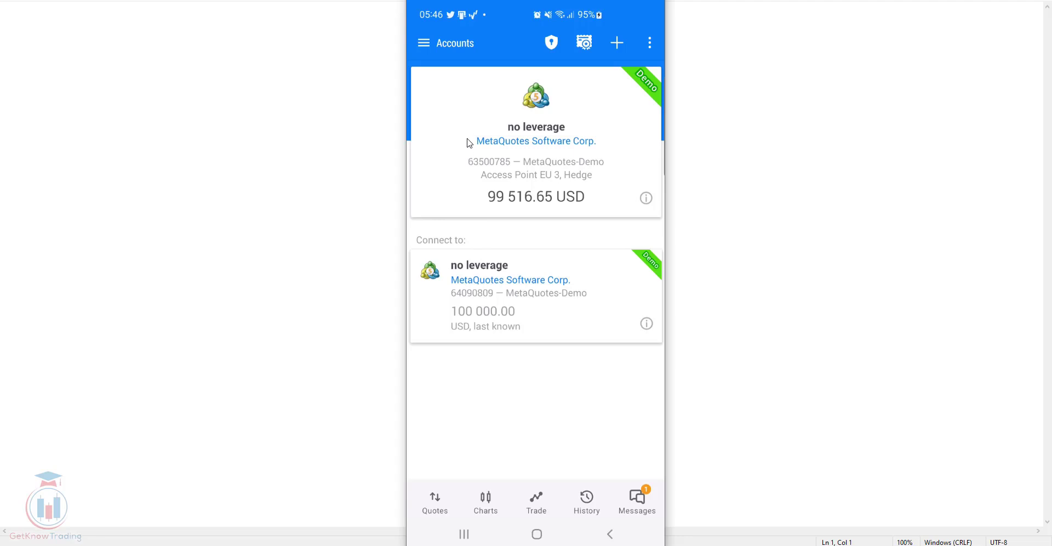
pyautogui.moveTo(426, 48)
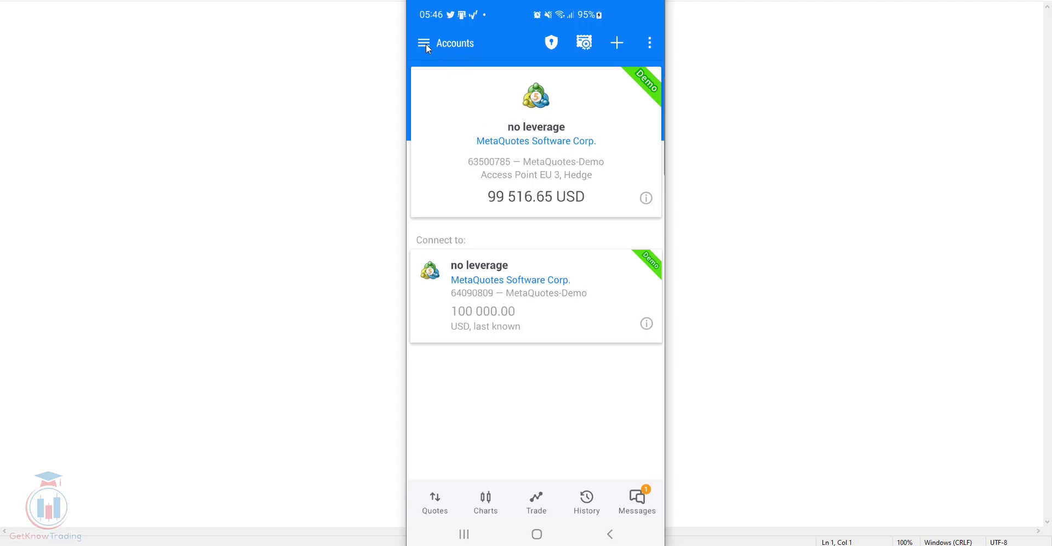
pyautogui.click(425, 43)
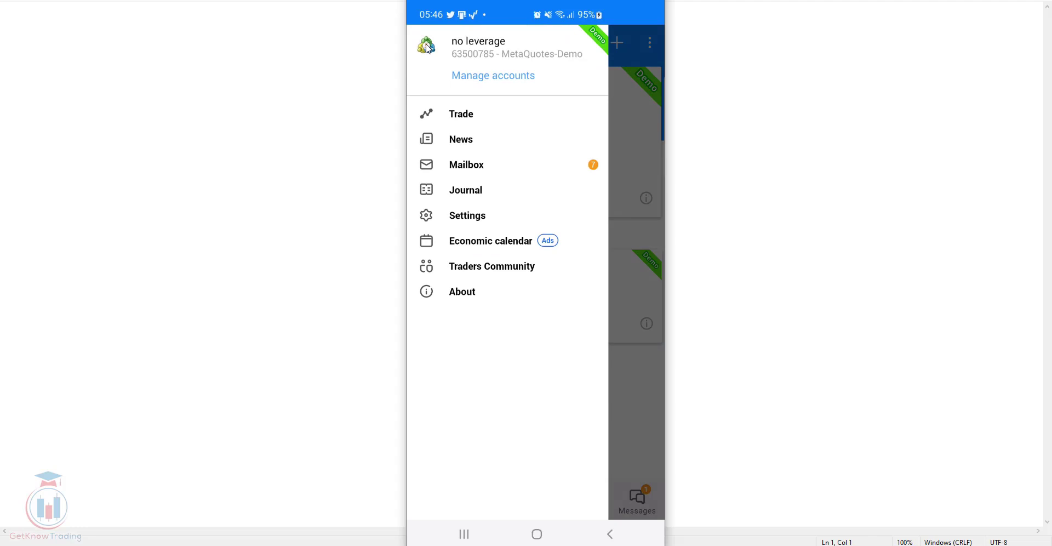
pyautogui.moveTo(451, 71)
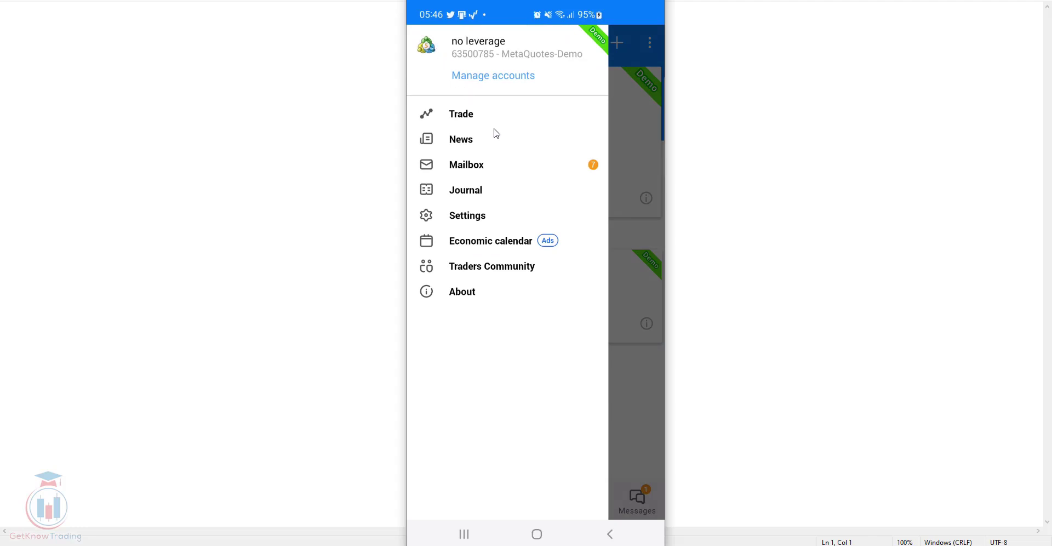
pyautogui.moveTo(489, 169)
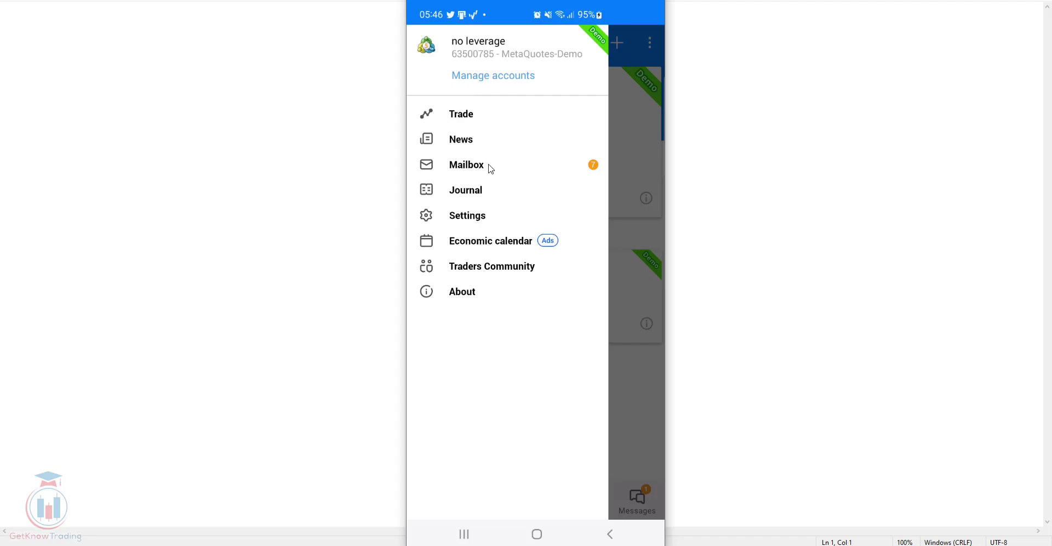
pyautogui.moveTo(487, 286)
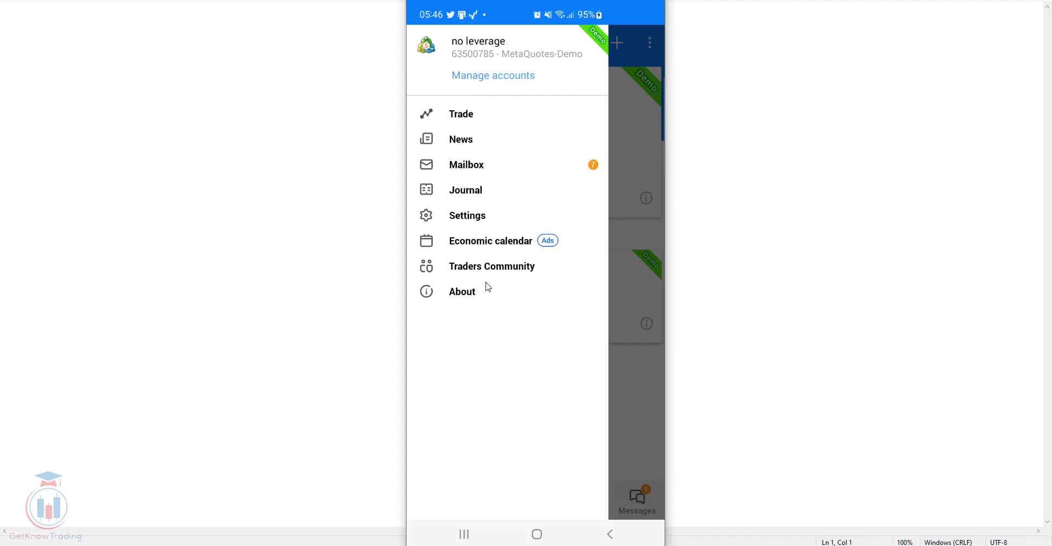
pyautogui.moveTo(634, 173)
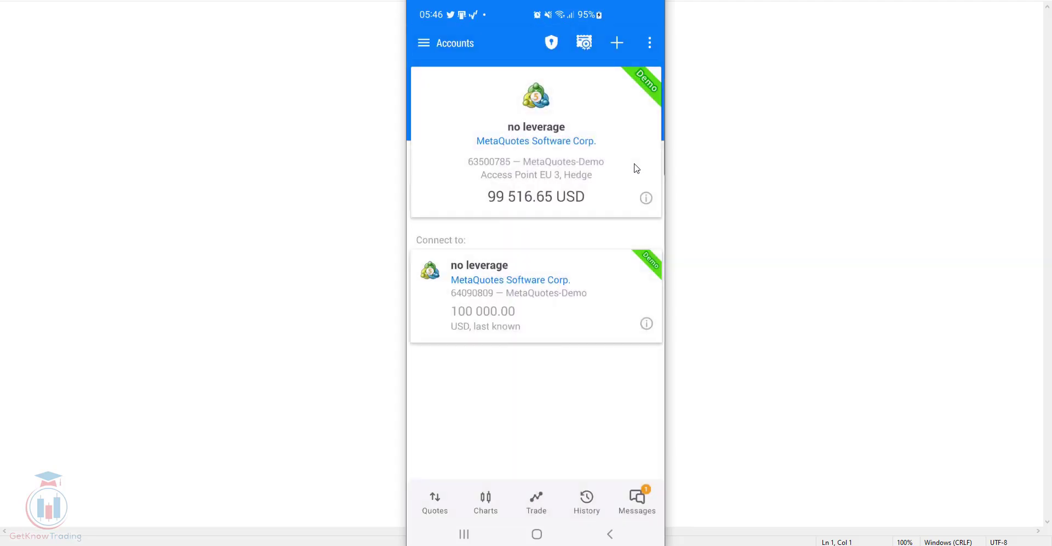
pyautogui.moveTo(475, 61)
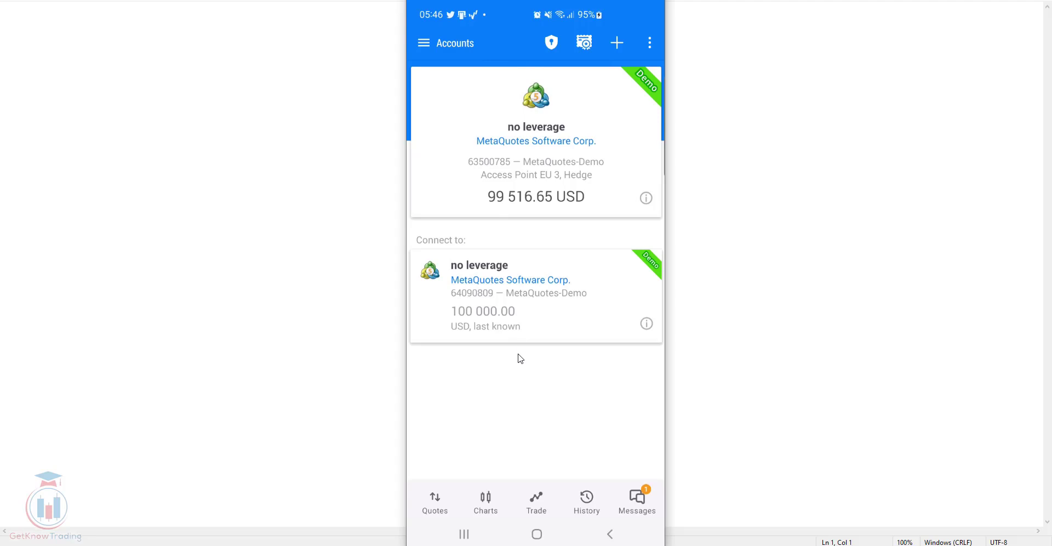
pyautogui.moveTo(461, 498)
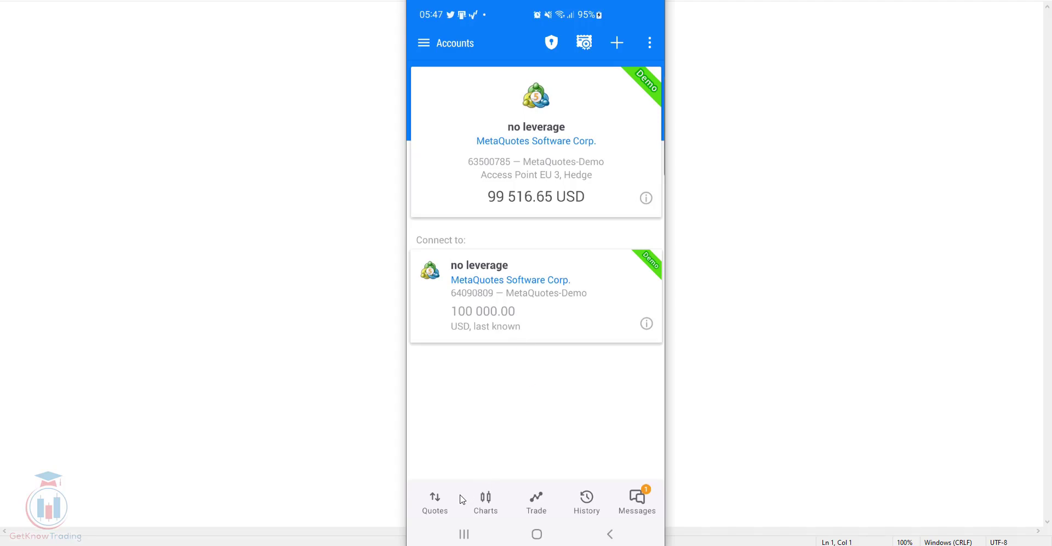
pyautogui.moveTo(527, 512)
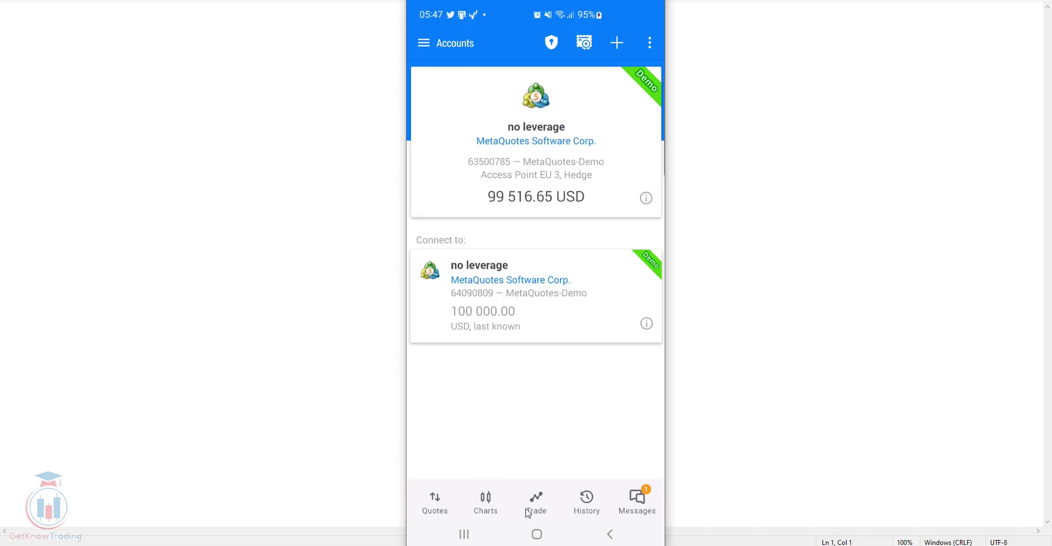
pyautogui.moveTo(593, 496)
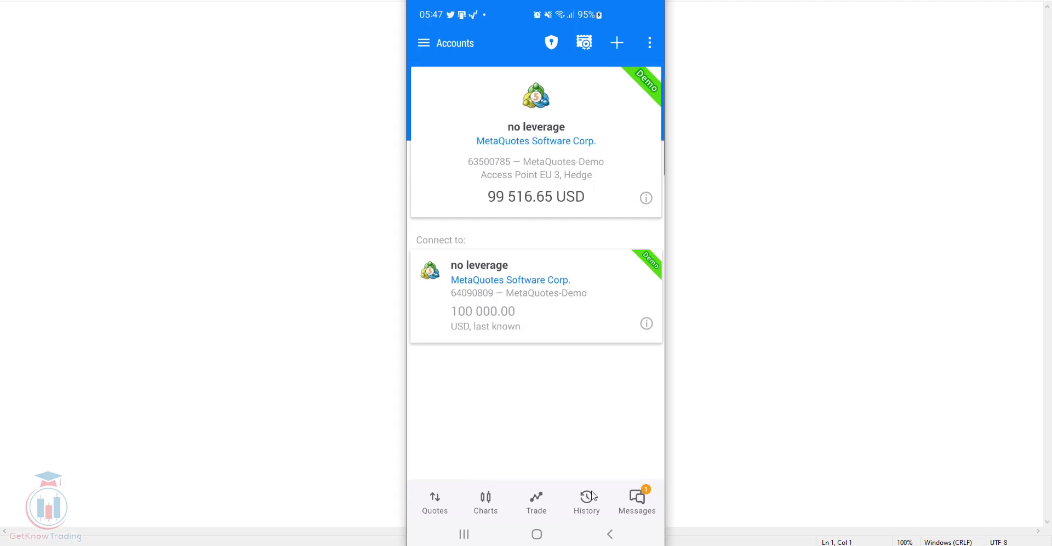
pyautogui.moveTo(438, 503)
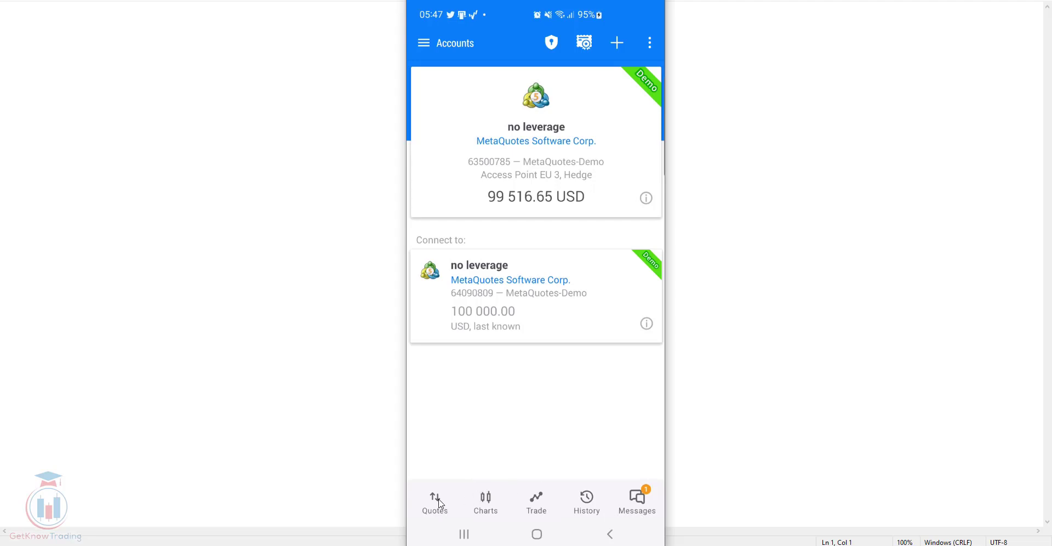
# Show the MetaTrader 5 Quotes list and bring up the EURUSD actions
pyautogui.click(434, 502)
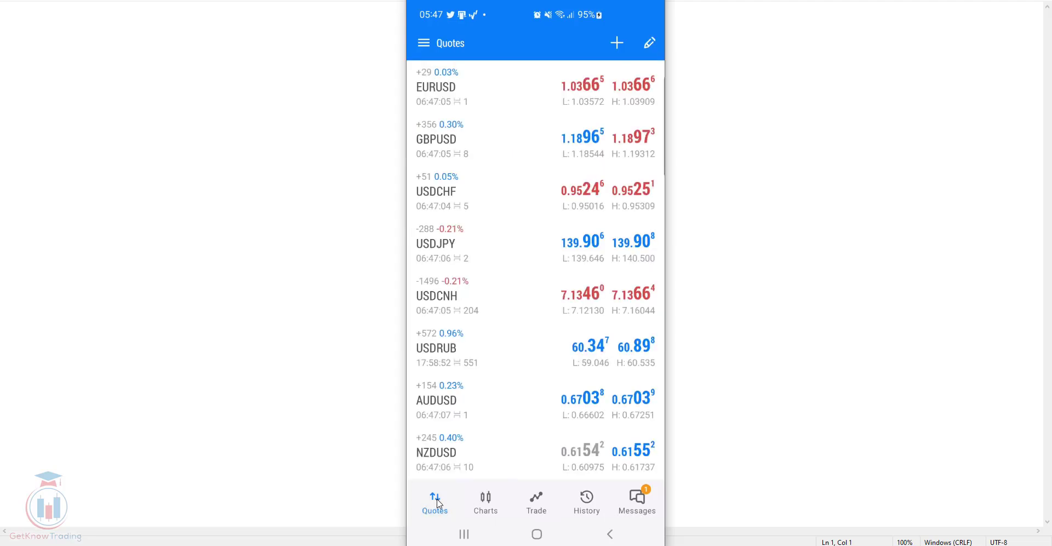
pyautogui.moveTo(483, 251)
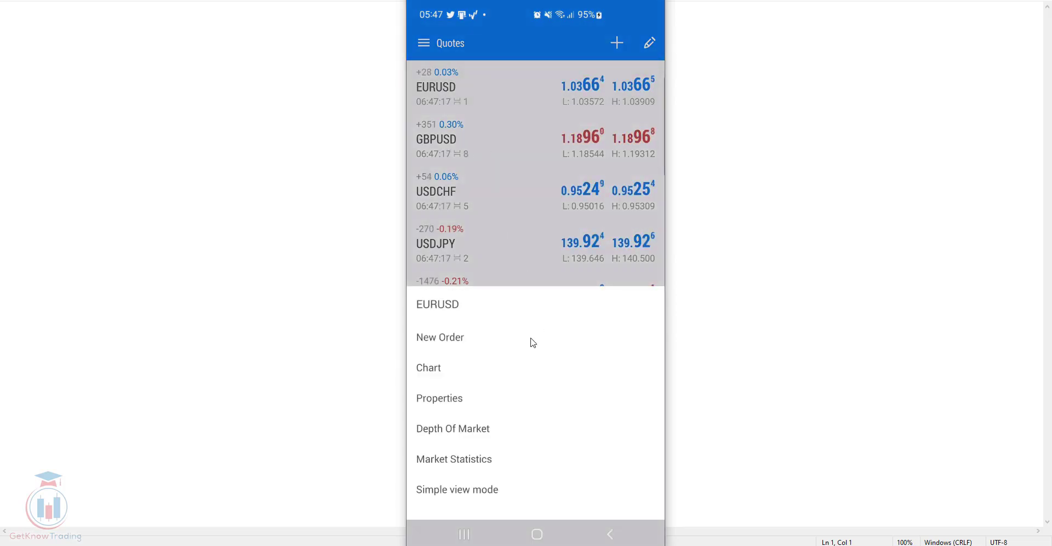
pyautogui.moveTo(453, 359)
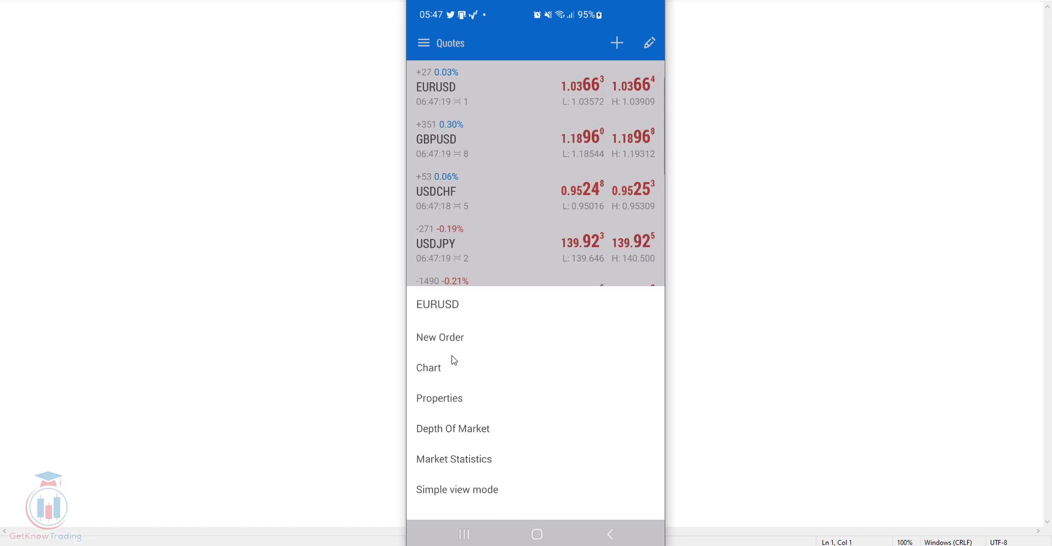
pyautogui.moveTo(470, 493)
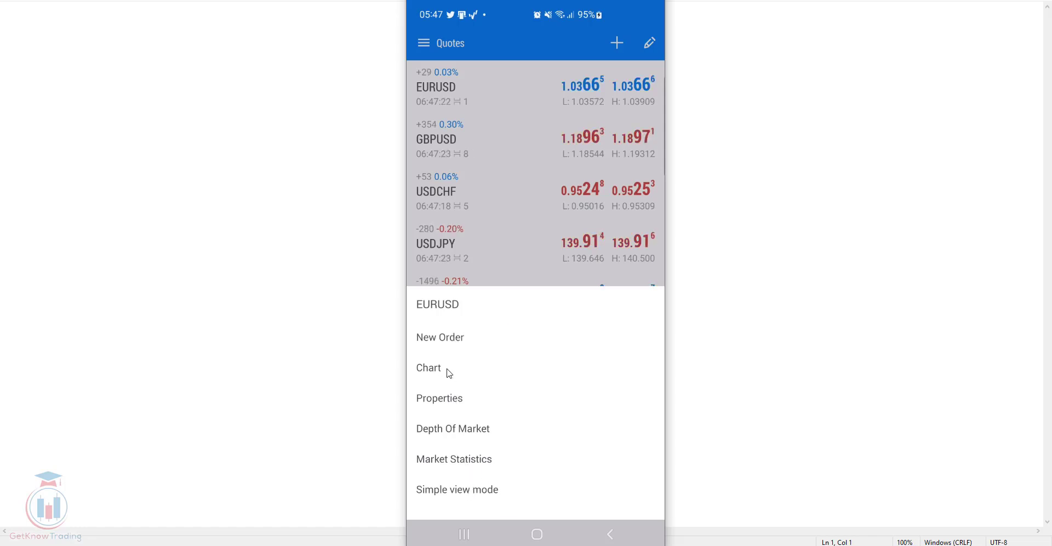
pyautogui.click(445, 371)
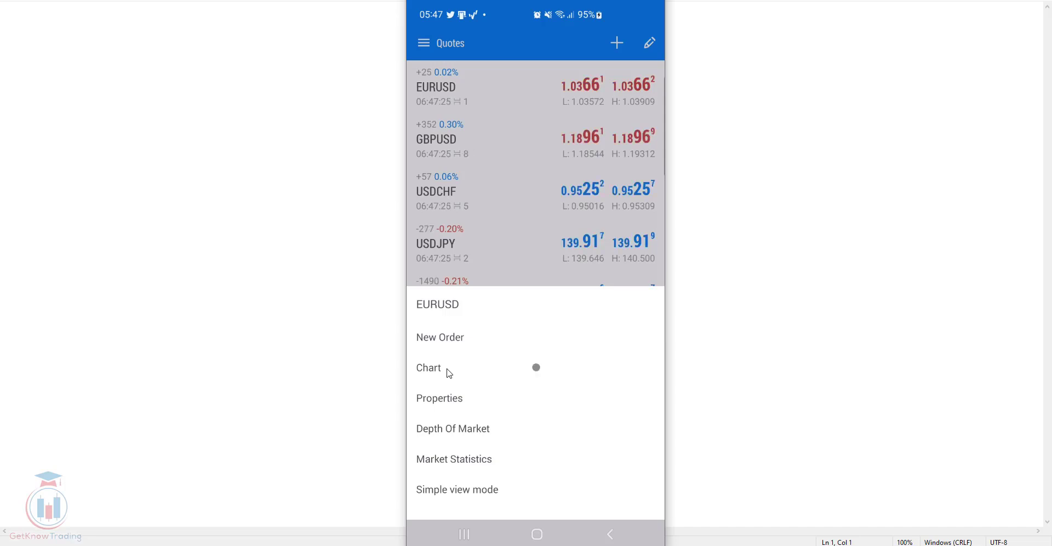
# Display the EURUSD (Euro vs US Dollar) D1 candlestick chart, October to mid November 2022
pyautogui.click(428, 367)
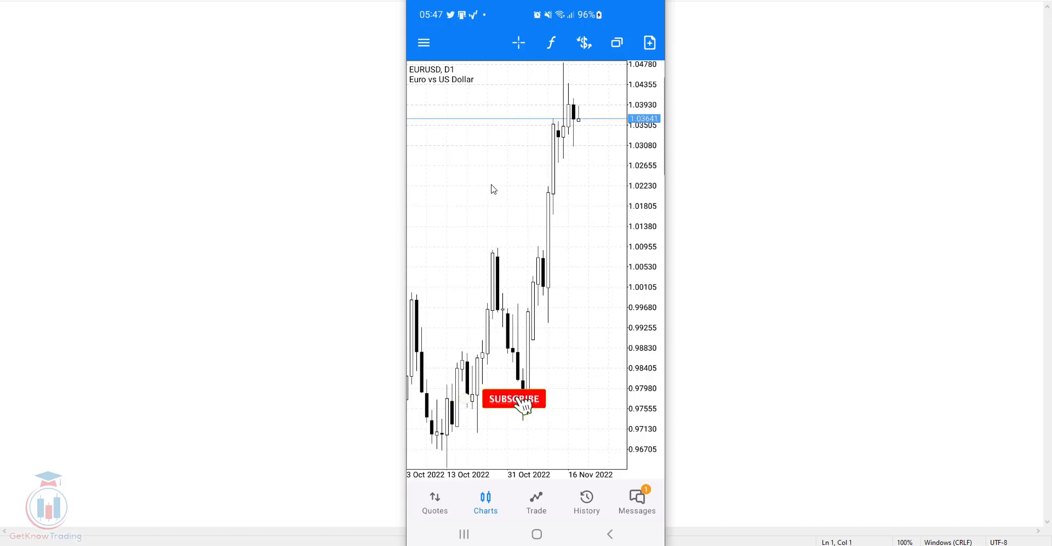
pyautogui.click(514, 398)
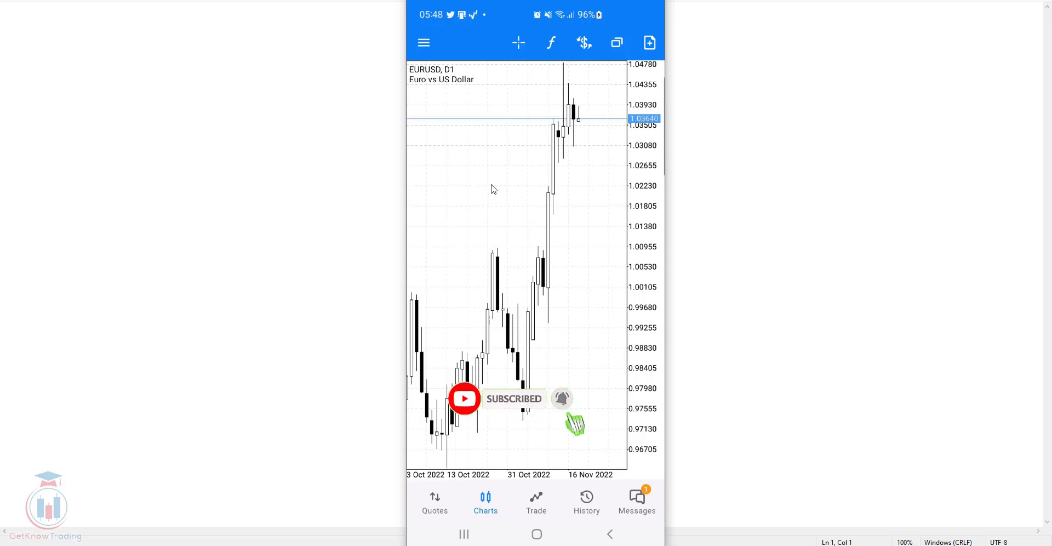